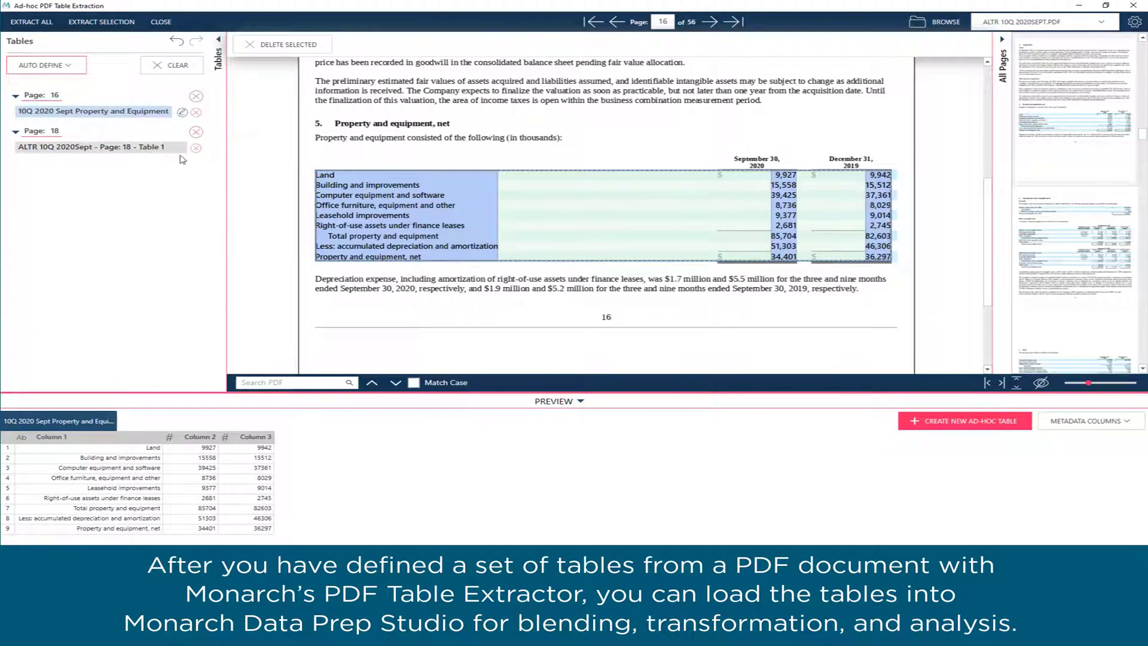
Step: Rename the page 18 table in the Tables panel to '10Q 2020 Sept Debt'
click(94, 147)
text(10Q 2020 Sept Debt)
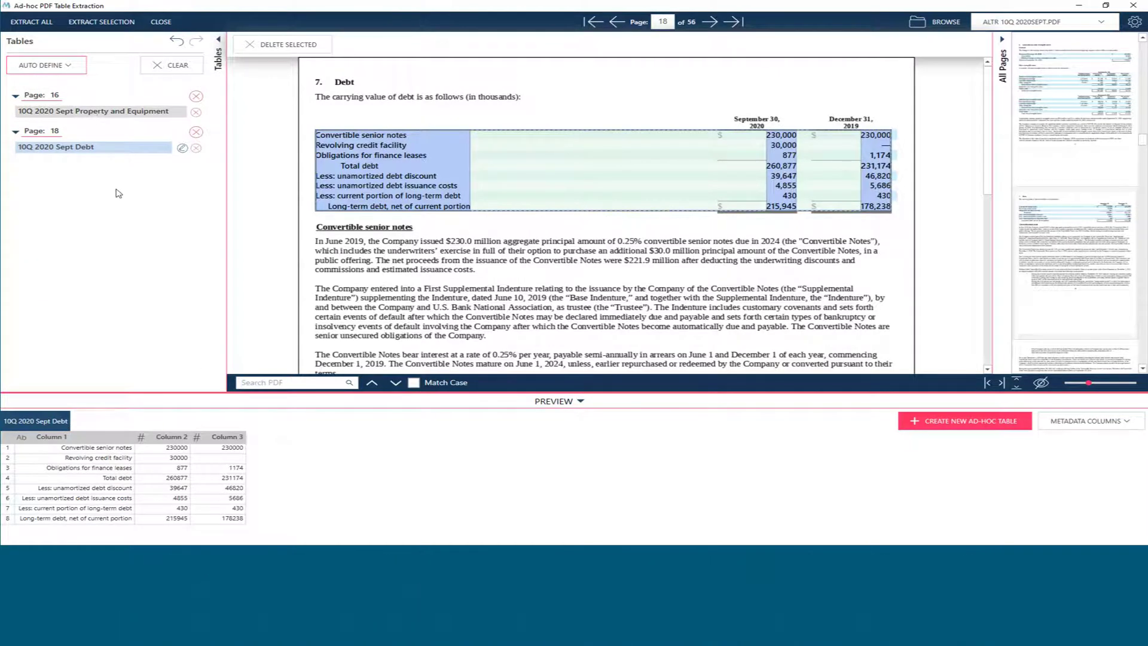
click(94, 111)
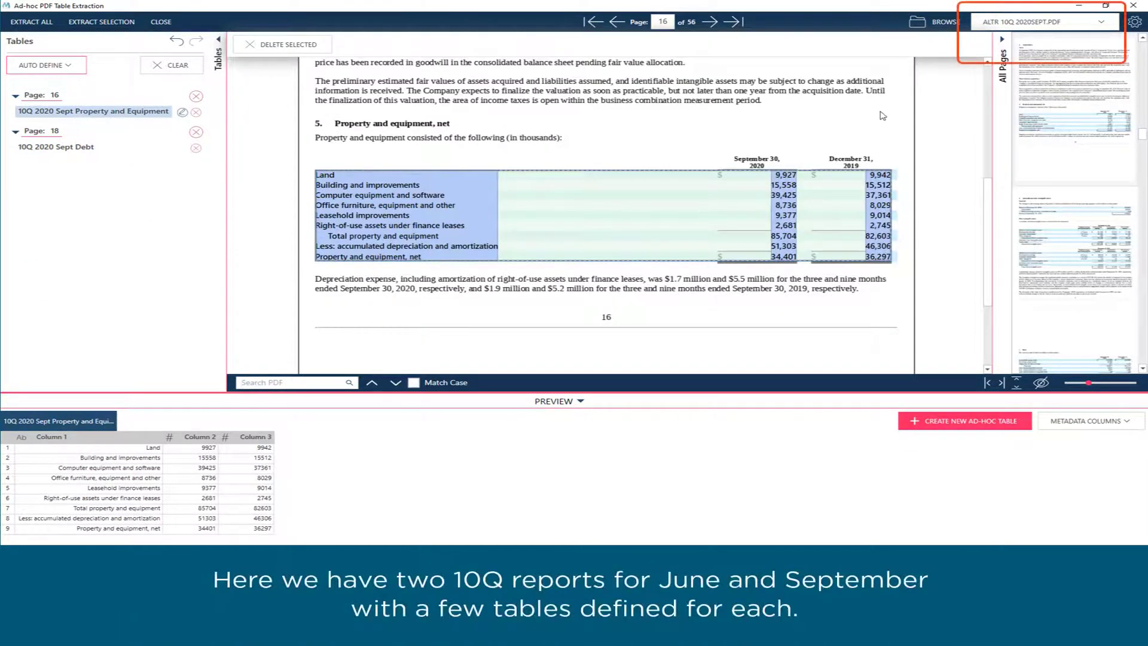
click(1112, 22)
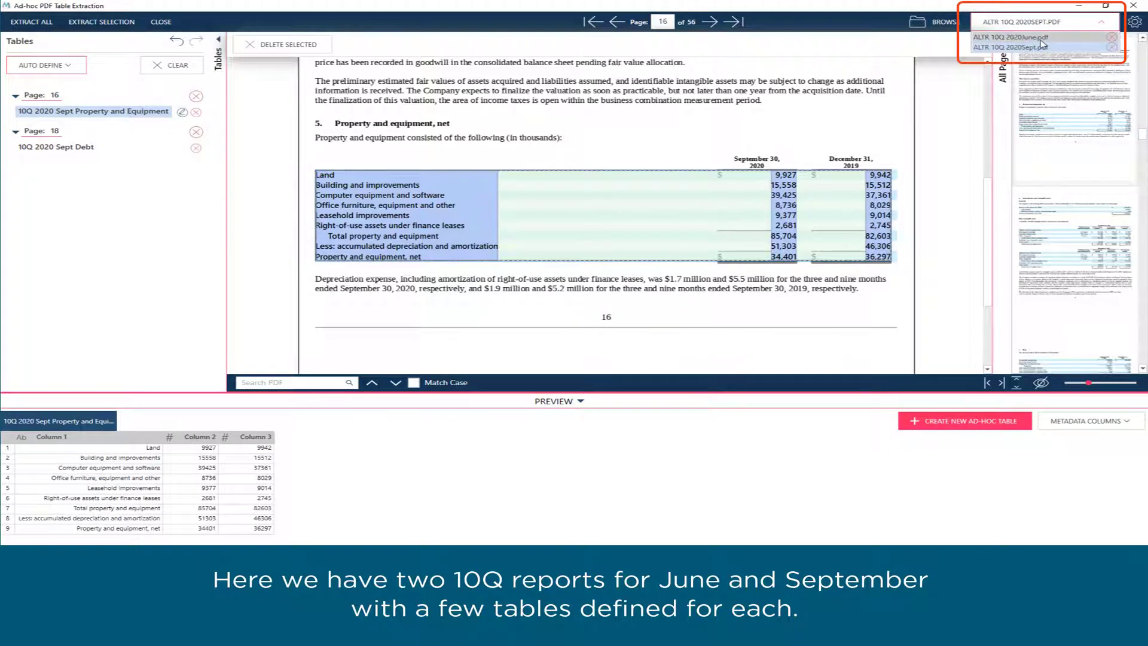
click(1012, 37)
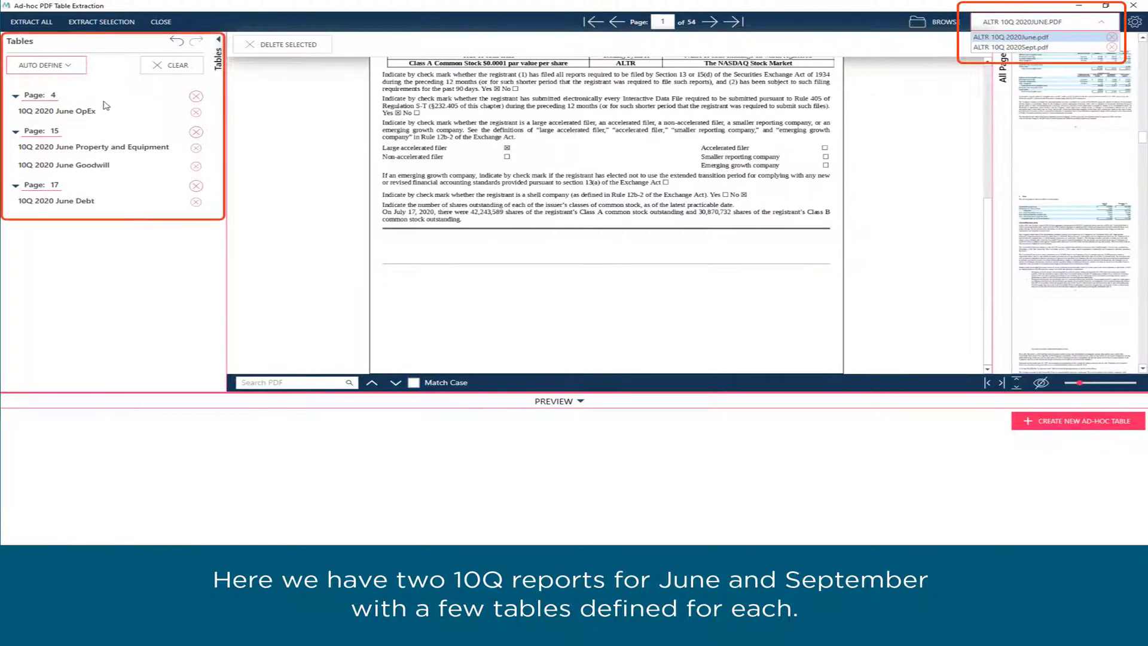
click(92, 146)
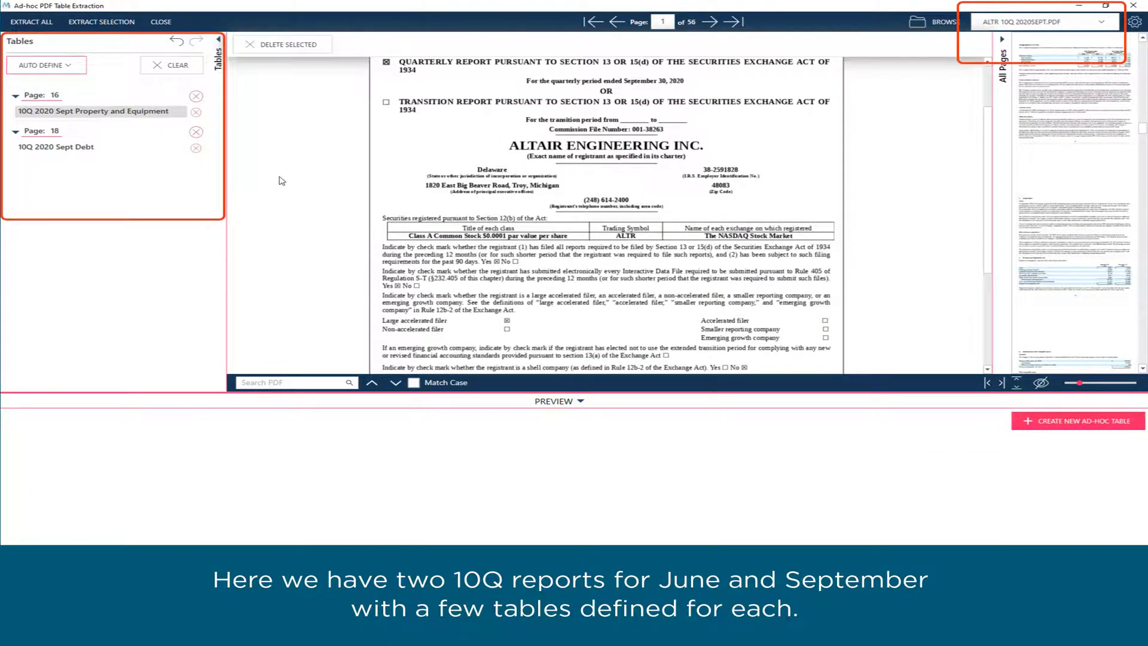
click(94, 112)
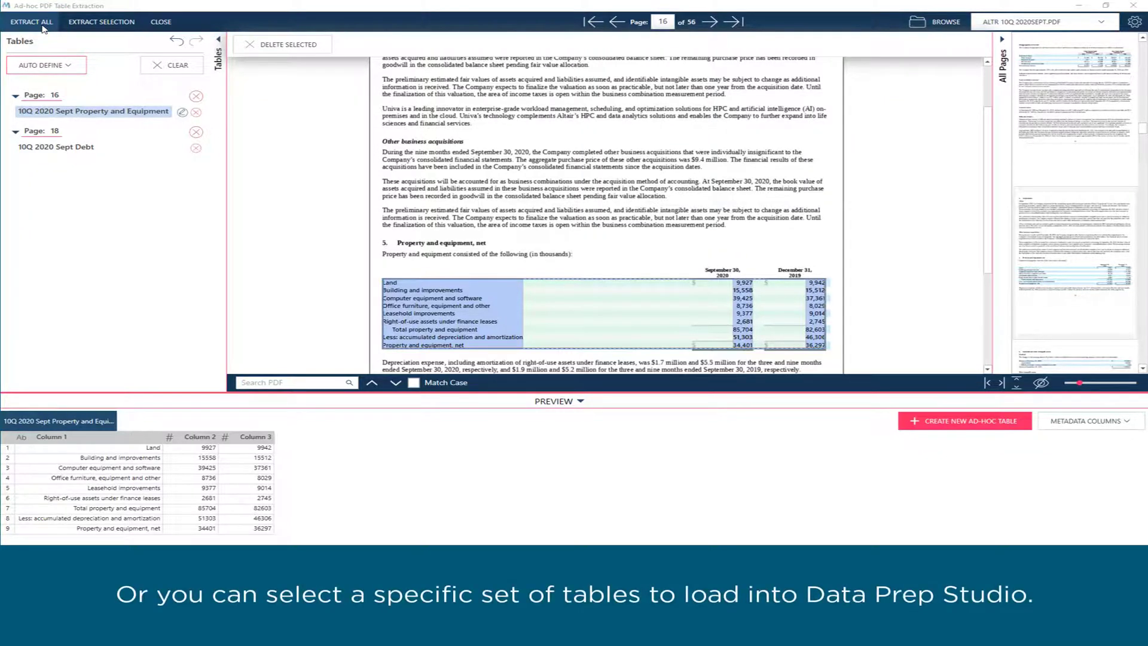
Step: Extract June Property and Equipment, June Goodwill and Sept Property and Equipment, previewing Goodwill and Sept tables
click(101, 22)
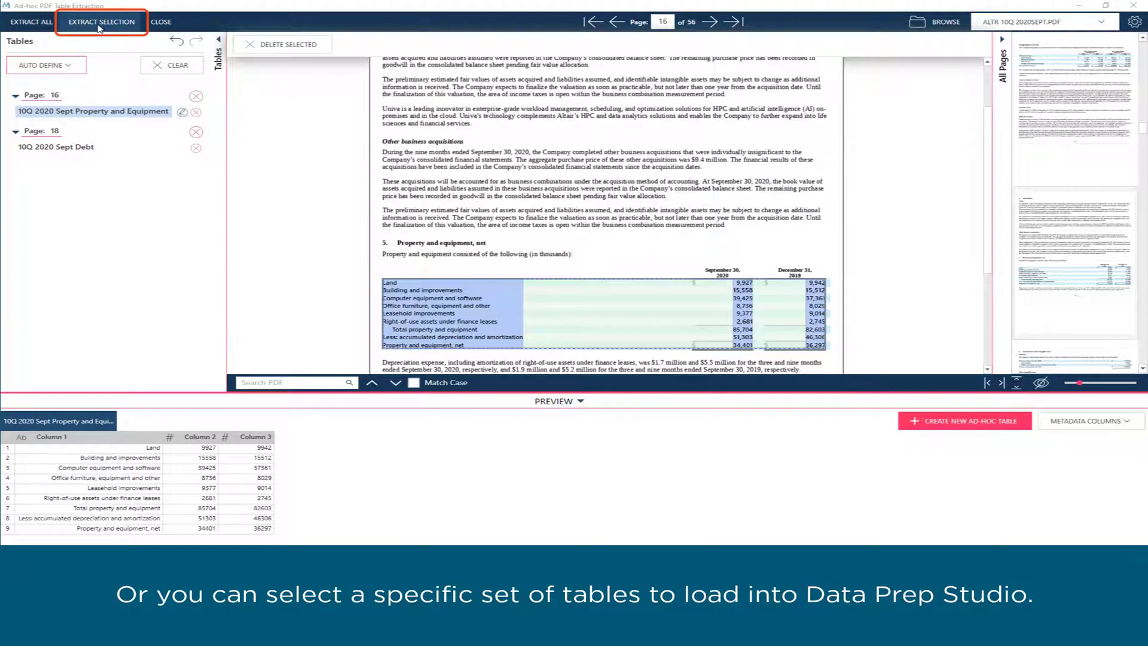
click(101, 22)
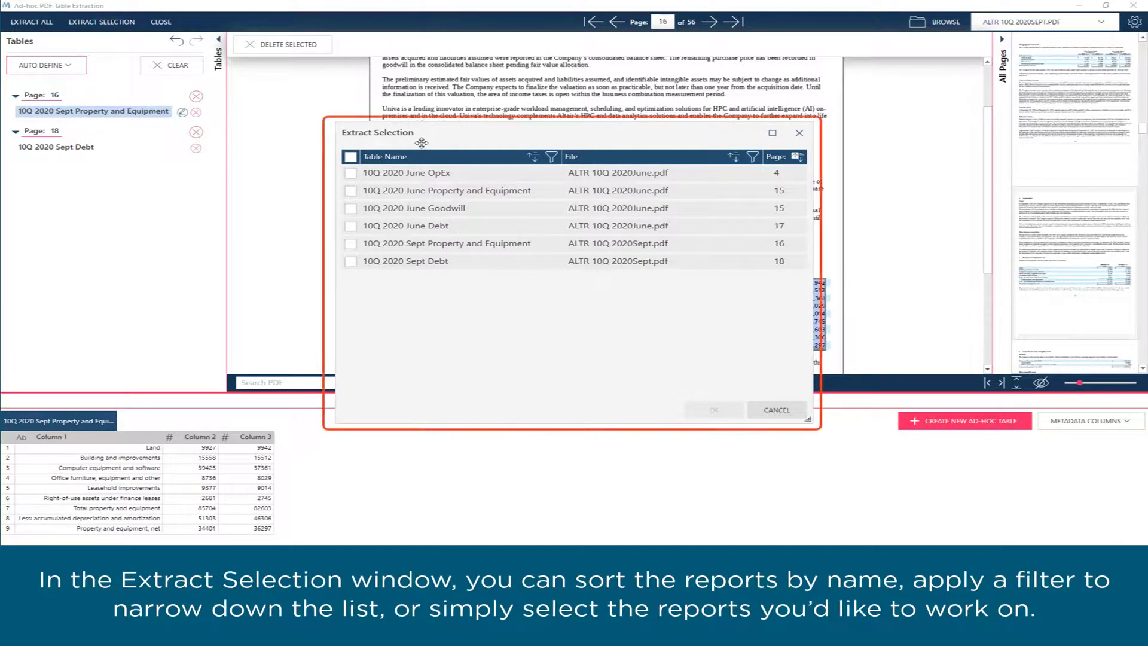
click(532, 156)
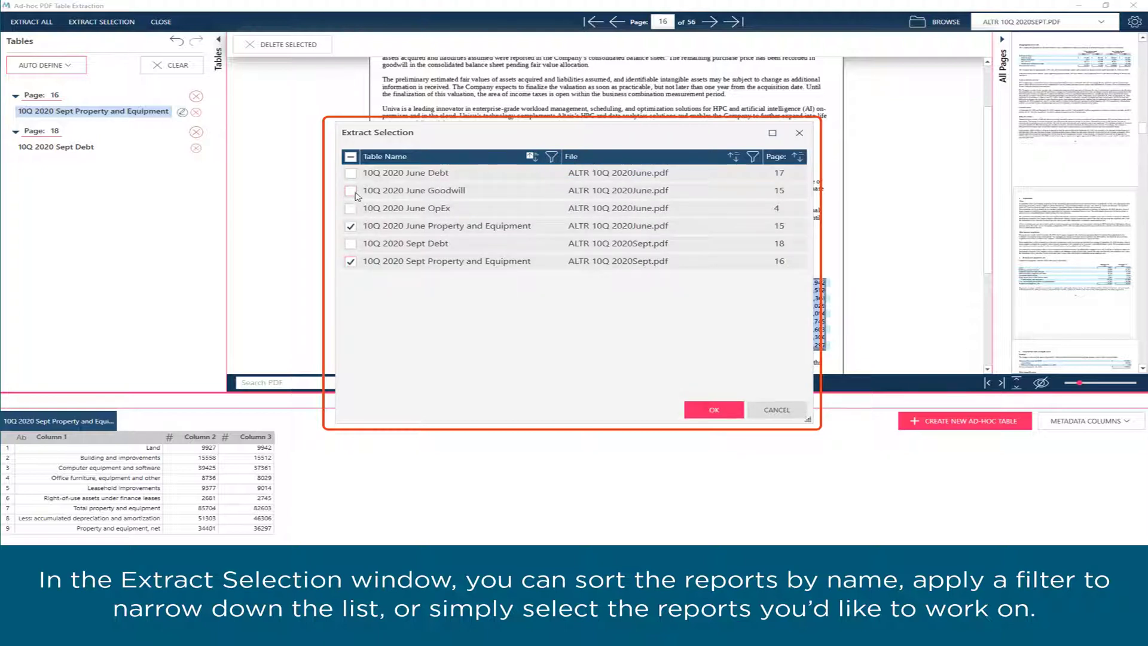
click(712, 409)
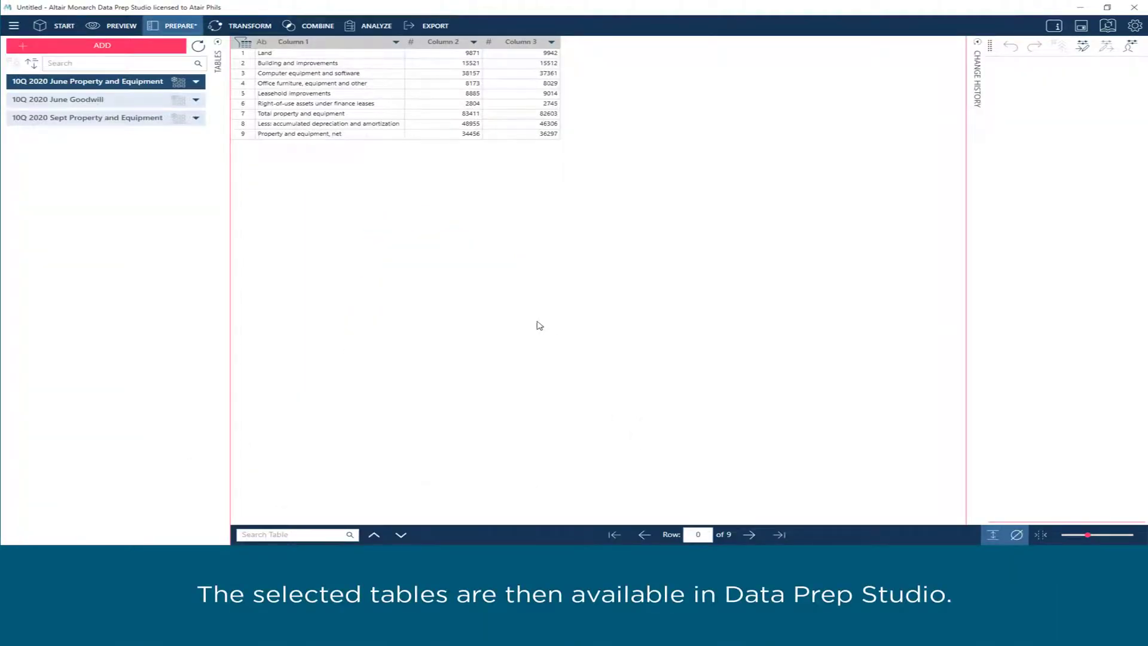
click(59, 99)
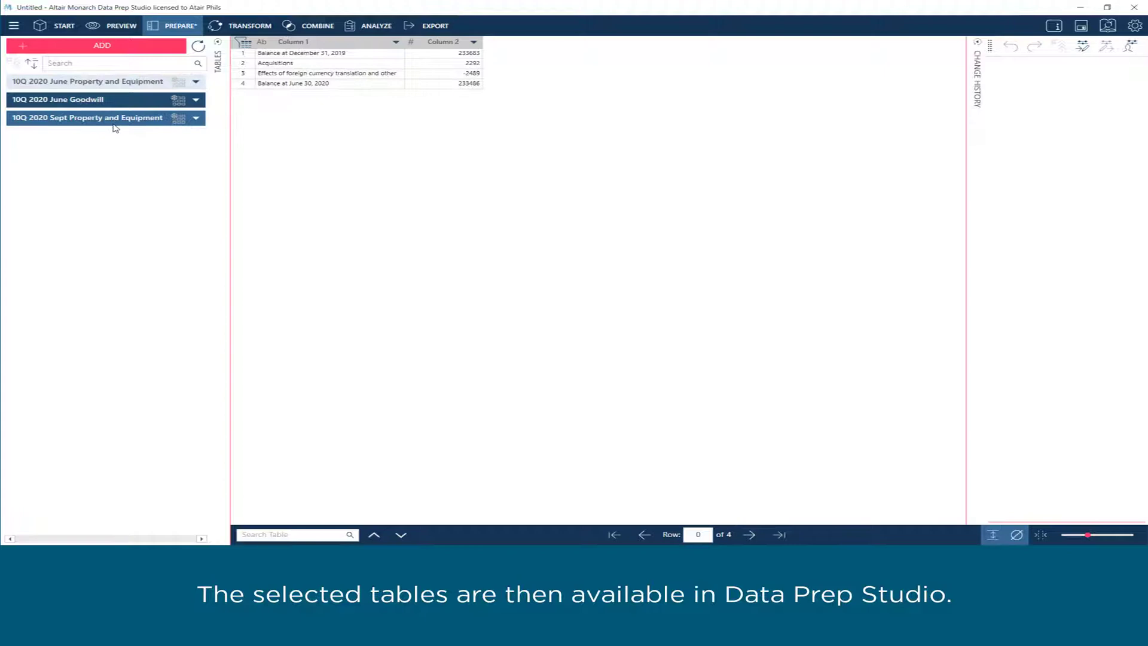
click(86, 117)
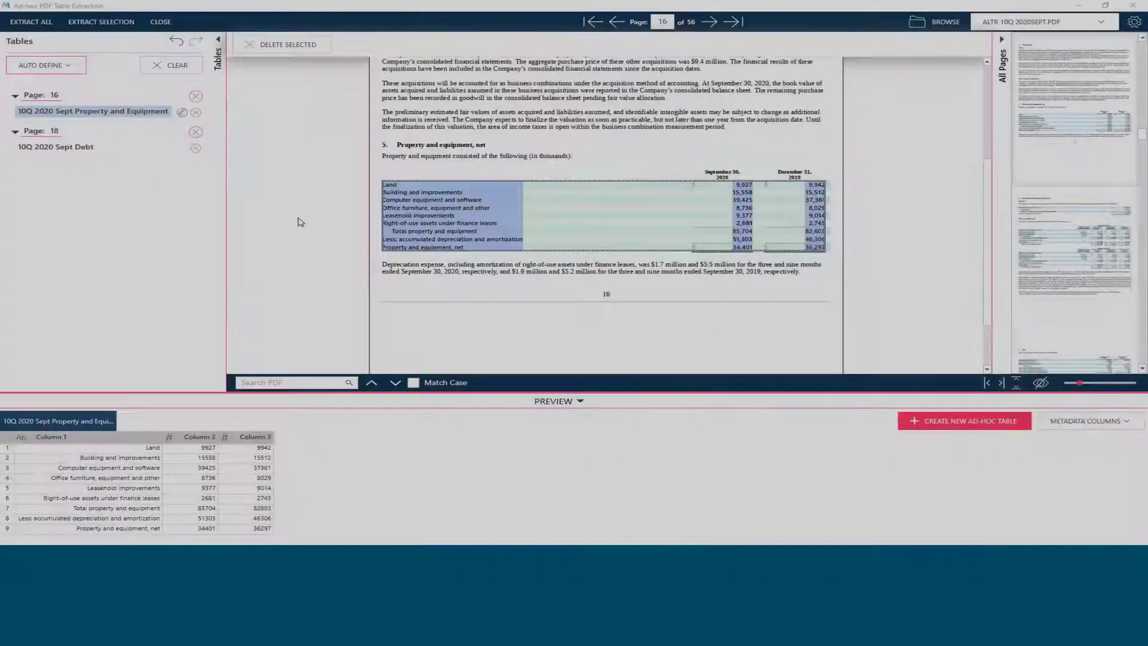
Step: Extract all six tables, then preview June OpEx and June Property and Equipment
click(31, 22)
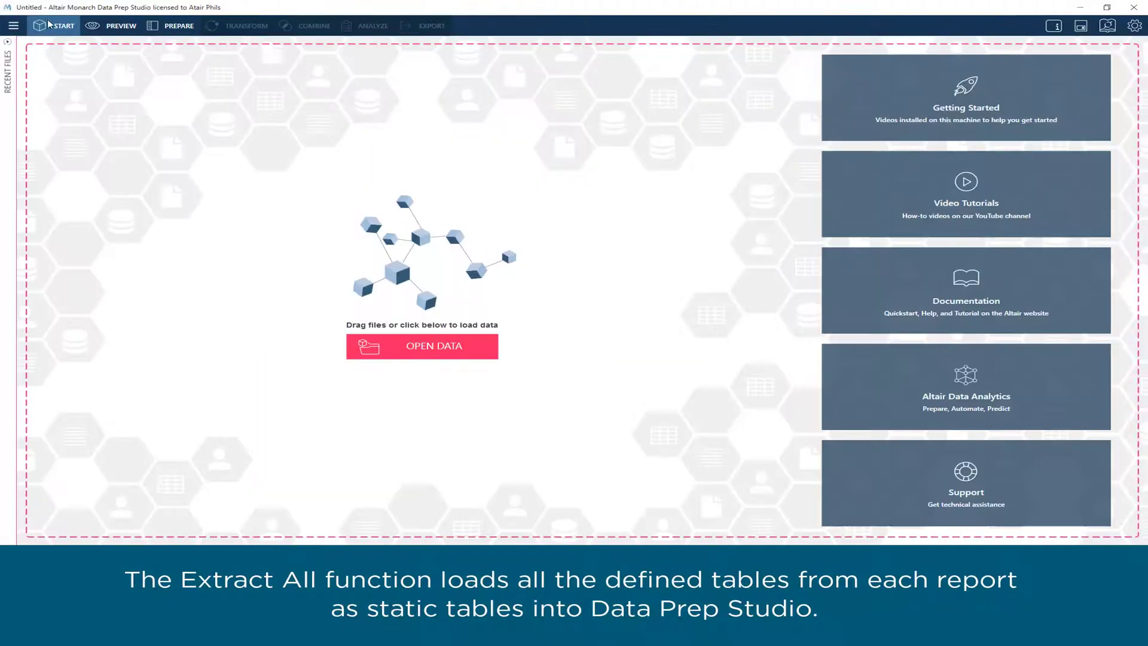
click(178, 26)
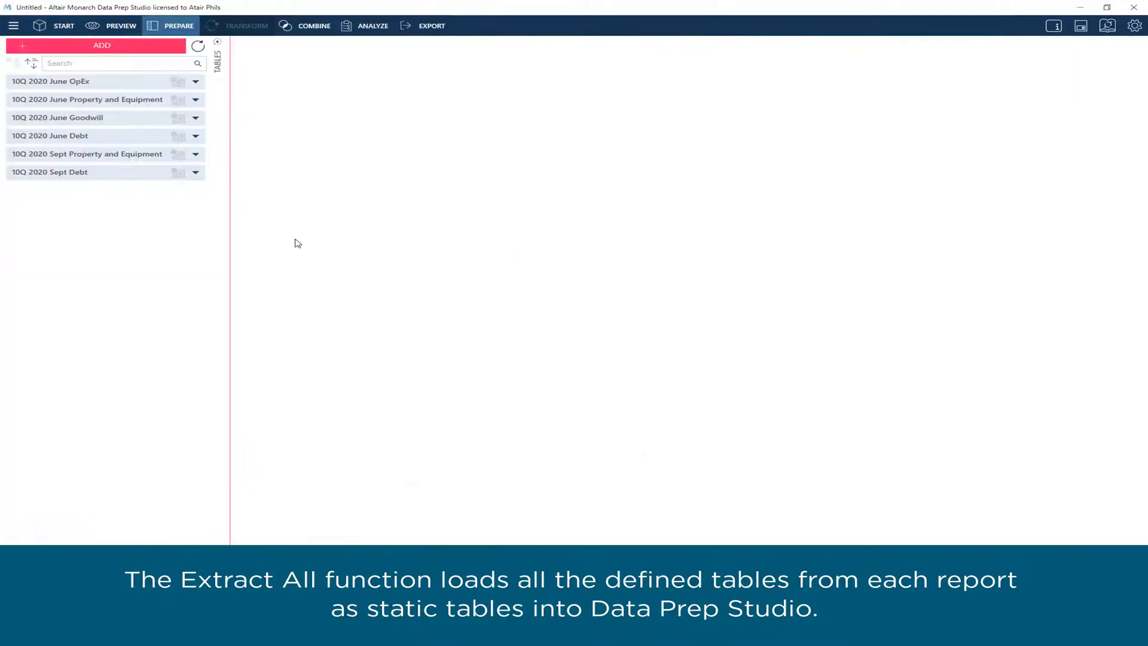
click(102, 81)
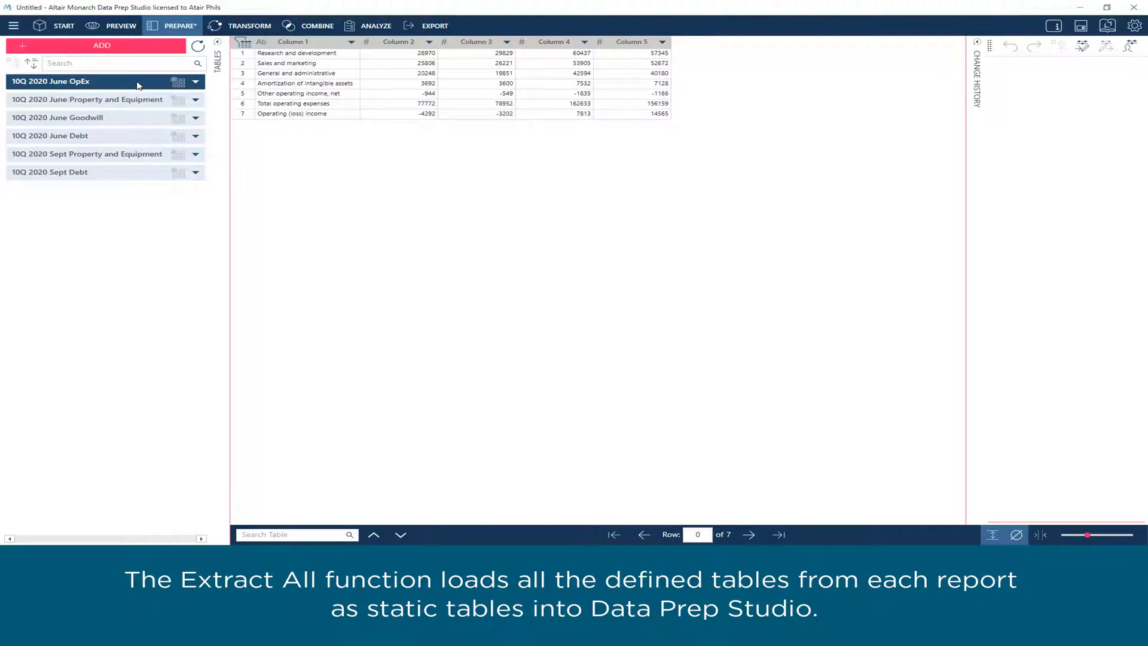
click(86, 99)
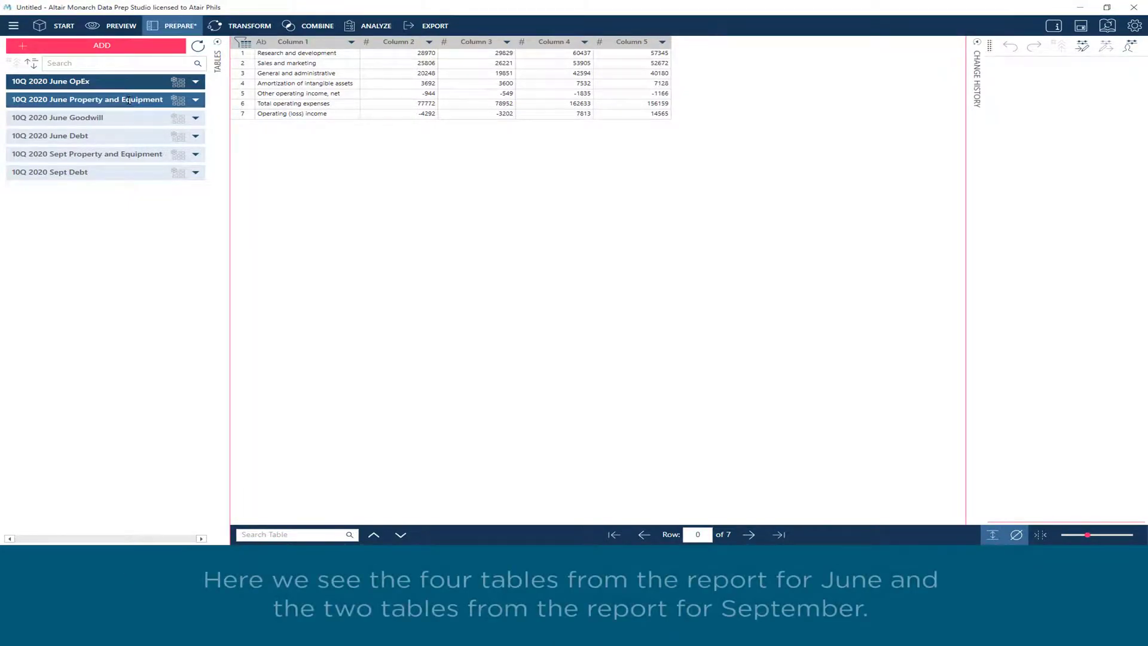
Step: Preview the Goodwill table, then the Debt table, in the Tables panel
click(88, 136)
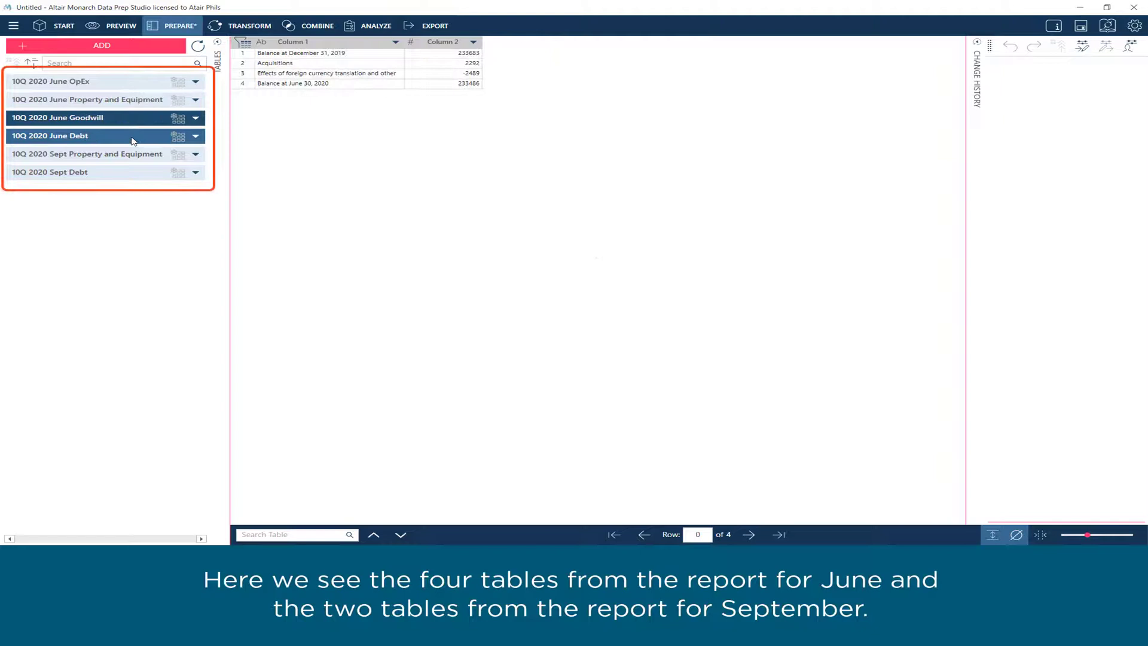
click(101, 136)
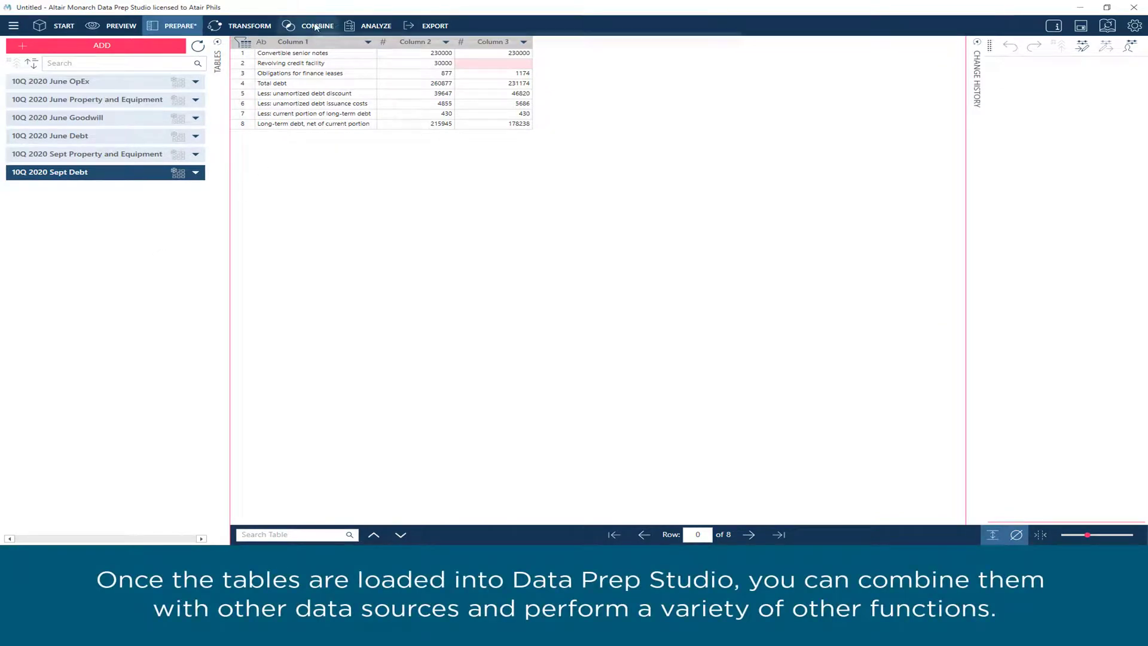
Step: Switch to the Combine workspace for joining or appending tables
click(318, 25)
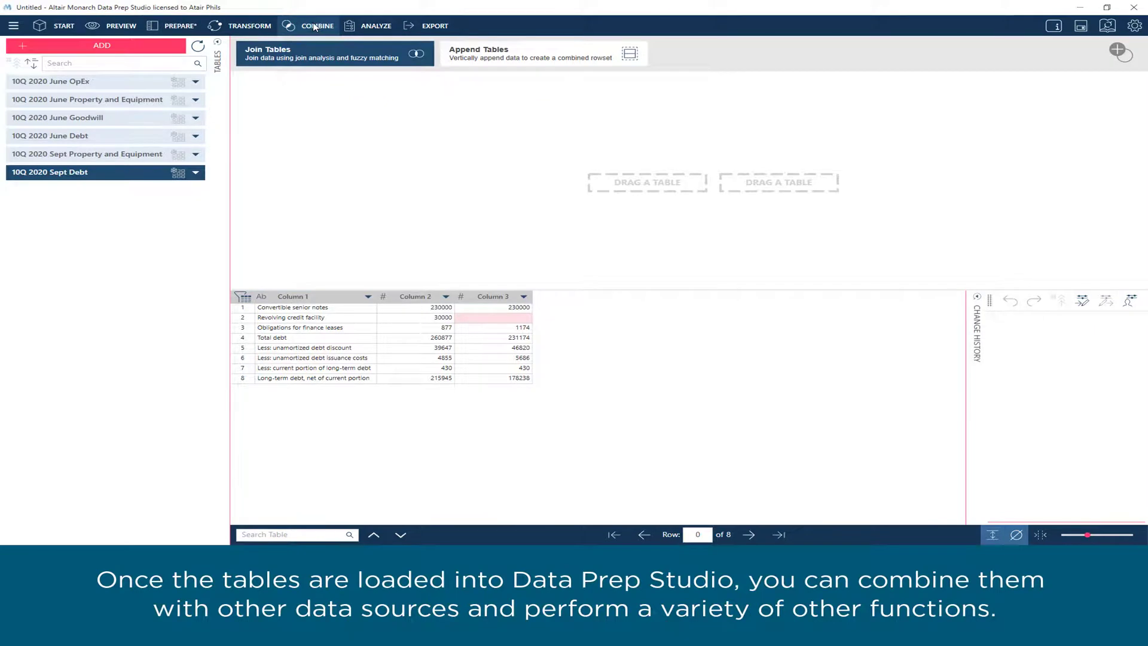
mouse_move(250, 25)
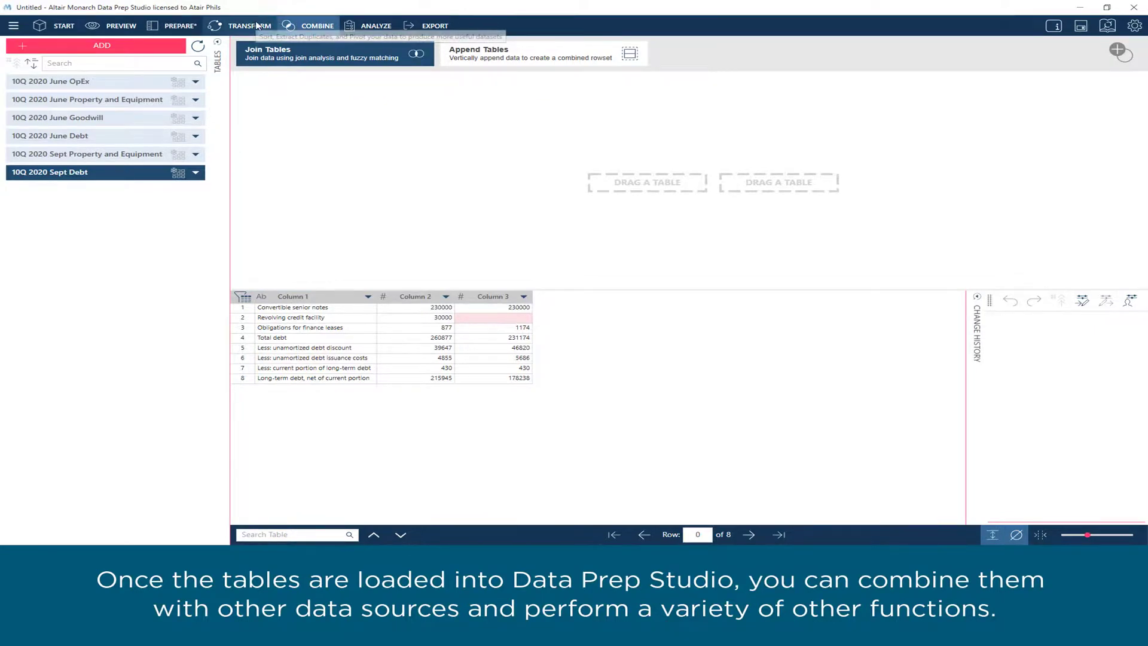